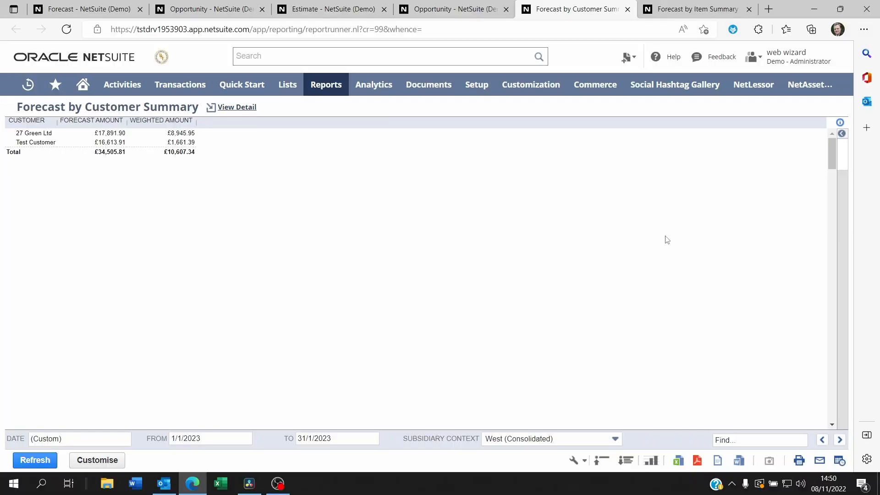
# Step: Show the Forecast by Item Summary report with worst case, most likely and upside amounts per item
pyautogui.click(704, 9)
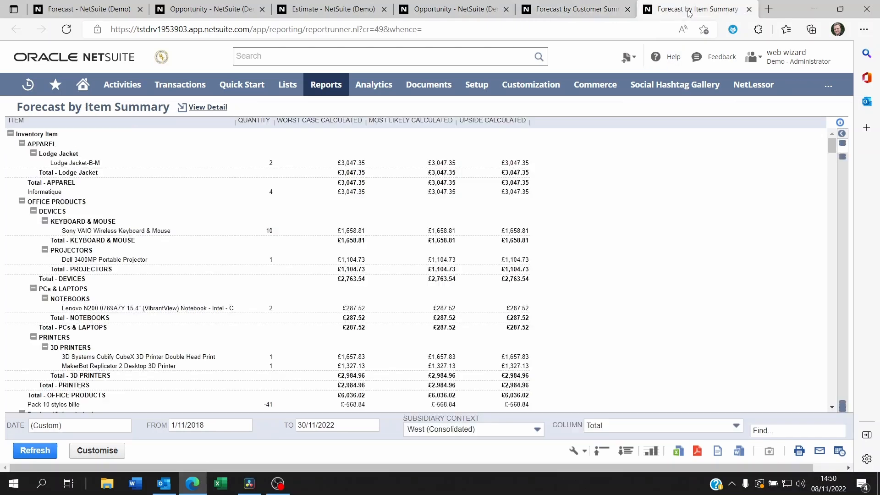
pyautogui.moveTo(677, 16)
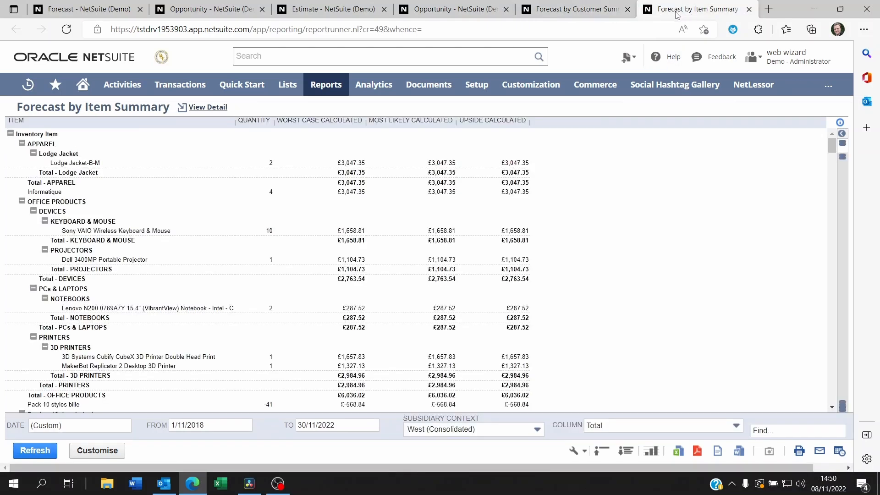
pyautogui.moveTo(603, 238)
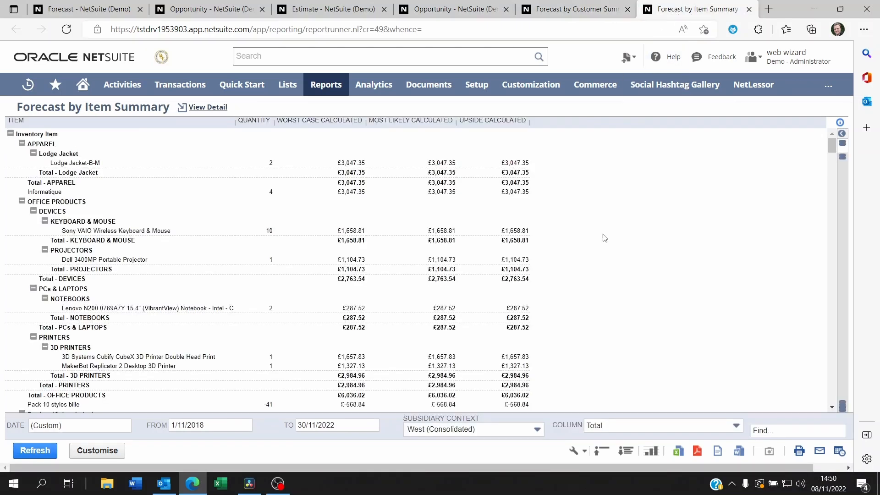
pyautogui.click(326, 84)
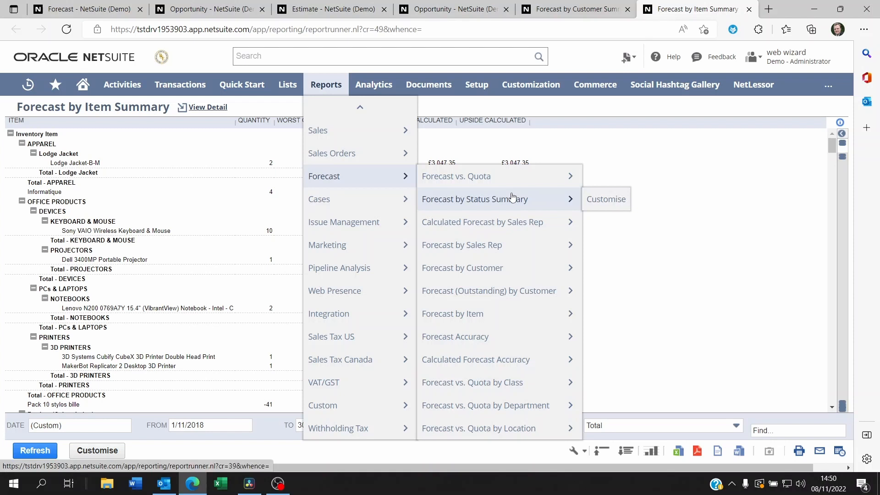
pyautogui.moveTo(463, 313)
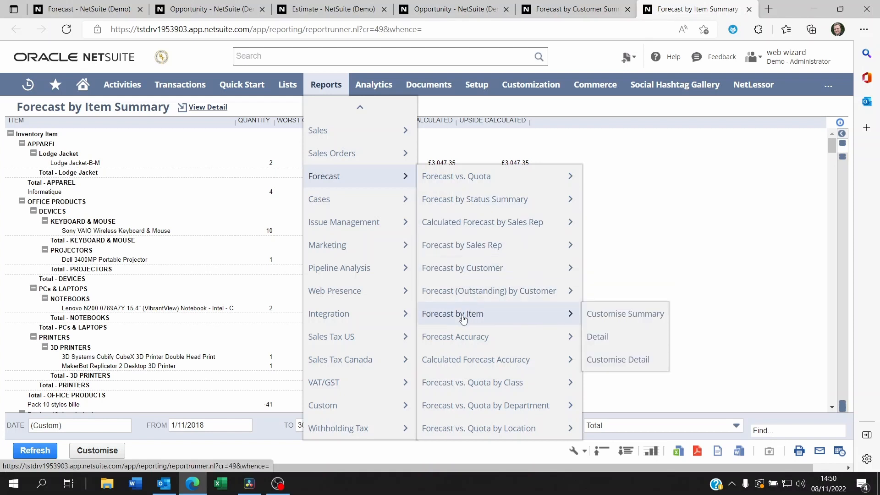
pyautogui.moveTo(472, 244)
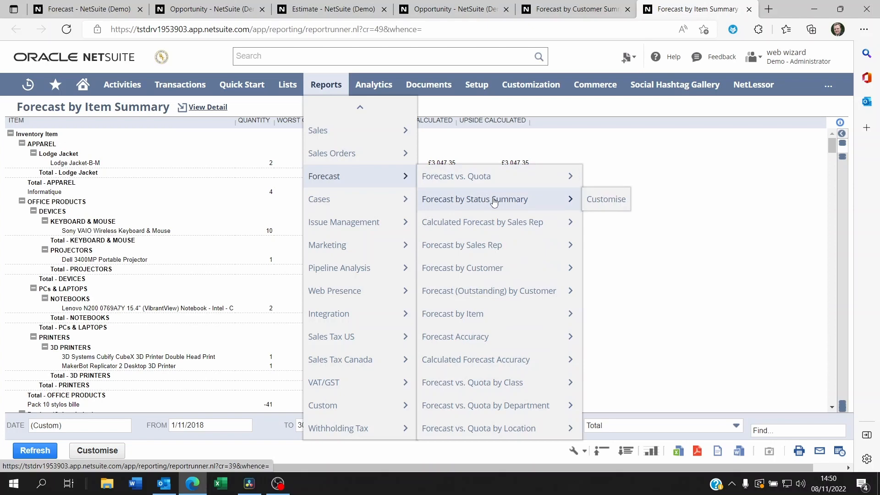
pyautogui.moveTo(476, 274)
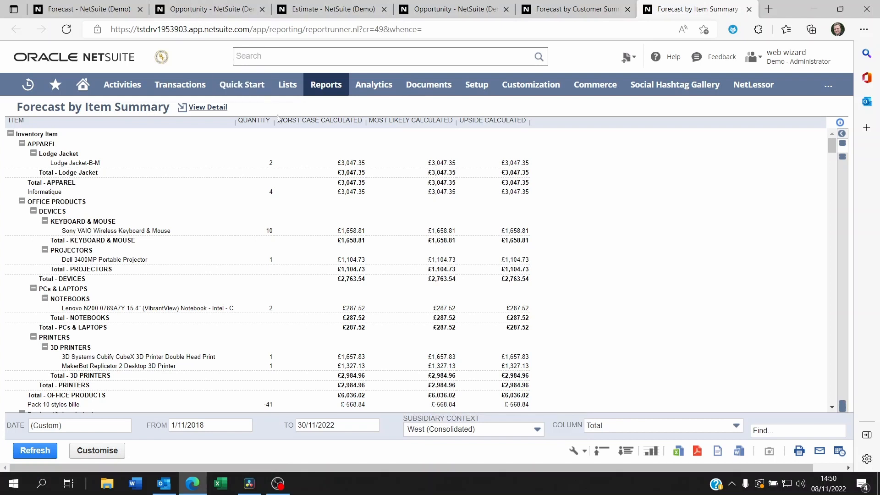
pyautogui.moveTo(205, 9)
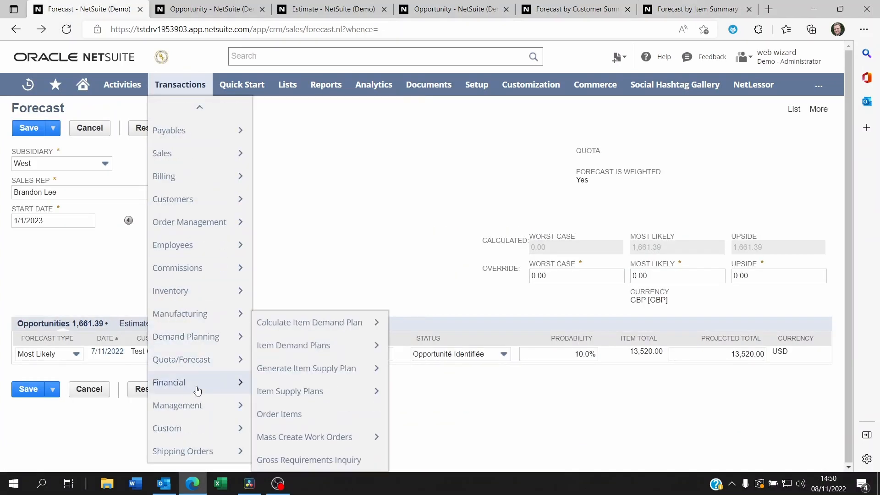
pyautogui.moveTo(181, 359)
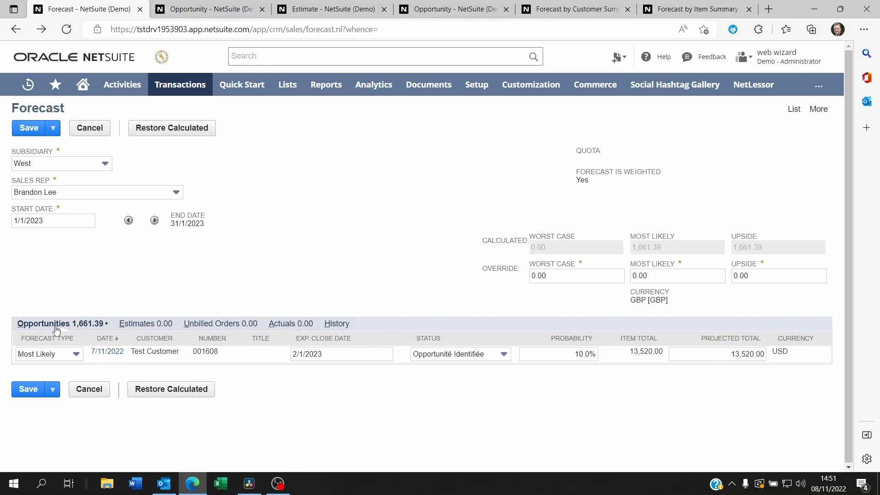
# Step: Check the forecast's unbilled orders and opportunities, then bring up opportunity 001609 for 3M
pyautogui.click(218, 324)
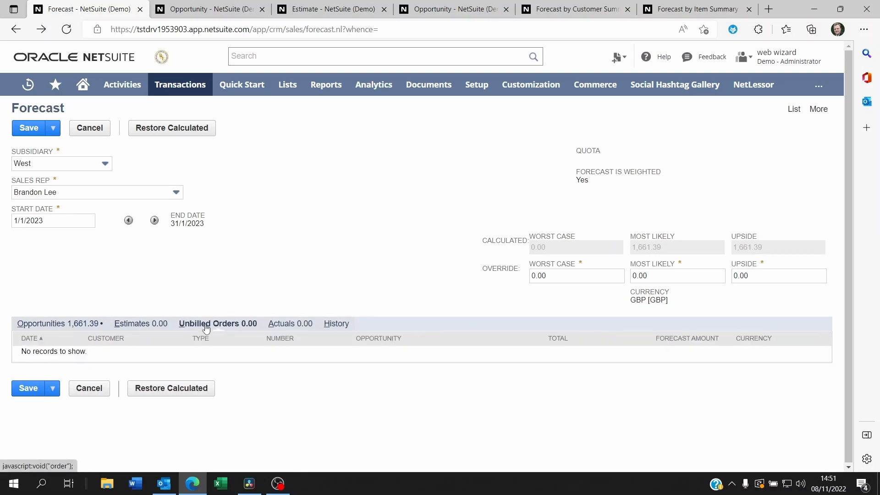
pyautogui.click(41, 323)
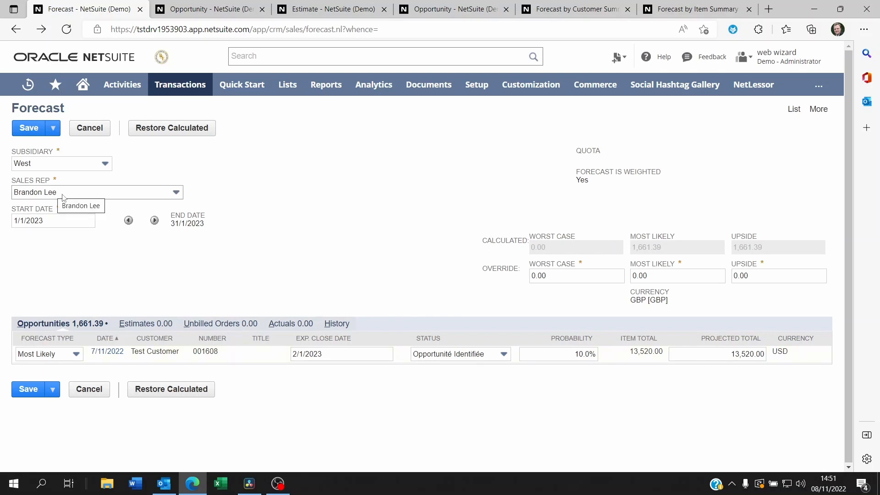
pyautogui.moveTo(459, 259)
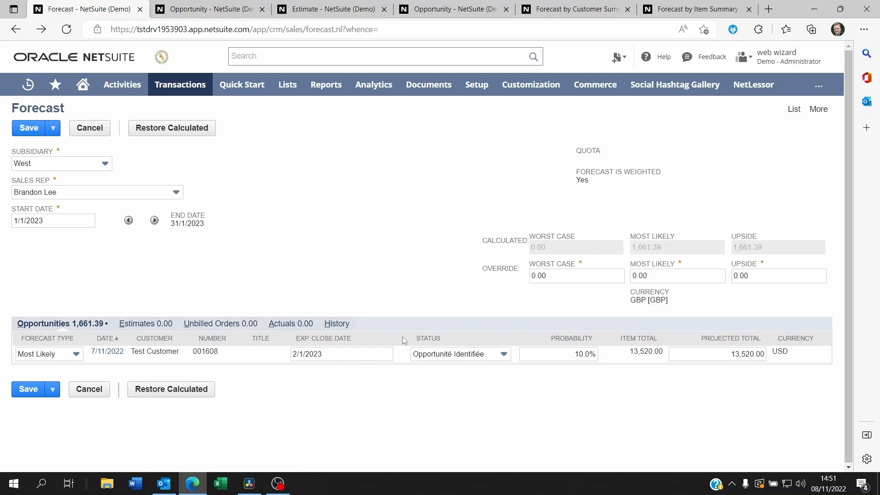
pyautogui.click(342, 354)
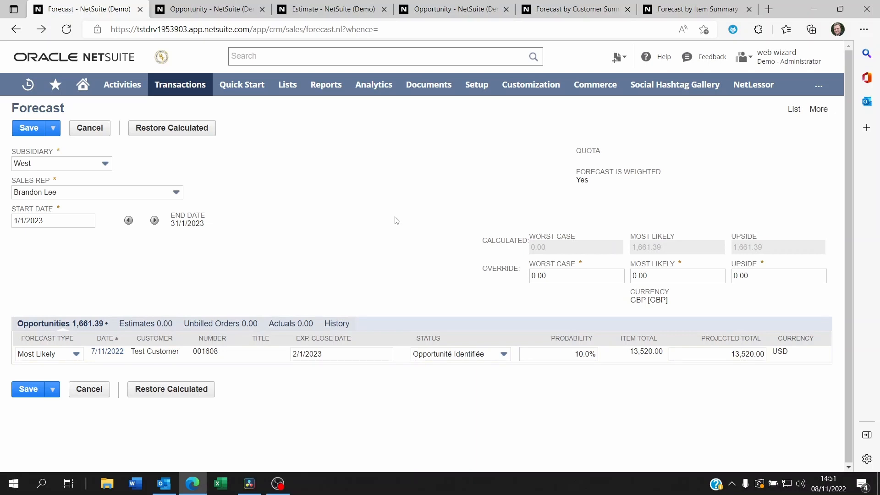
pyautogui.moveTo(442, 360)
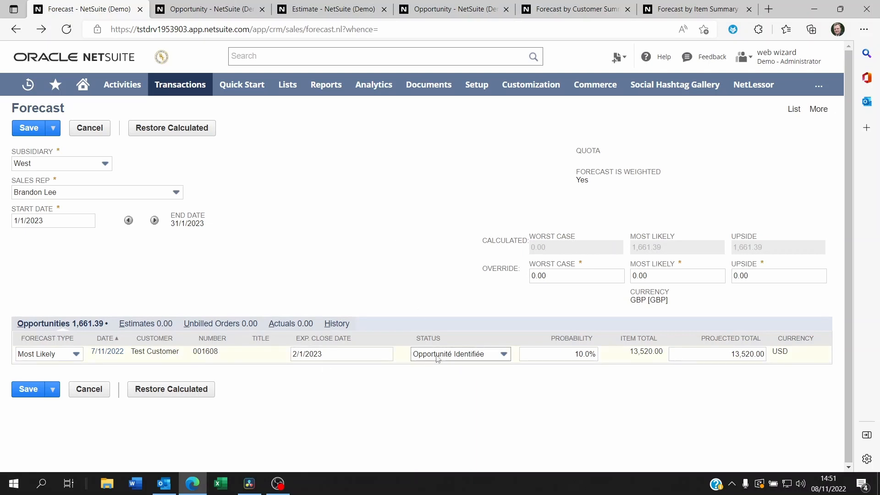
pyautogui.moveTo(442, 357)
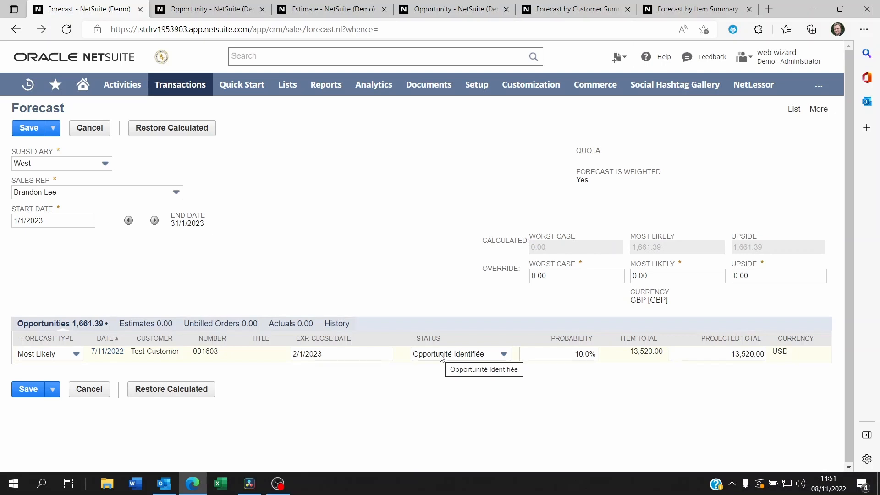
pyautogui.click(210, 9)
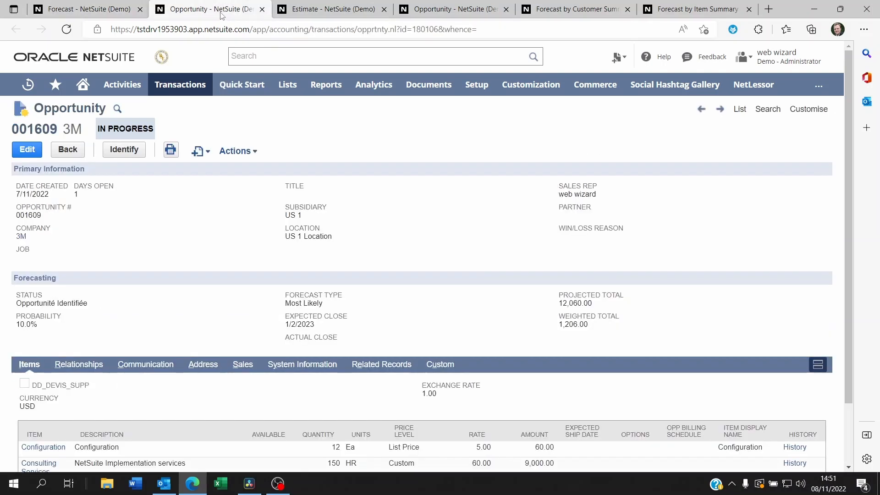
pyautogui.moveTo(356, 318)
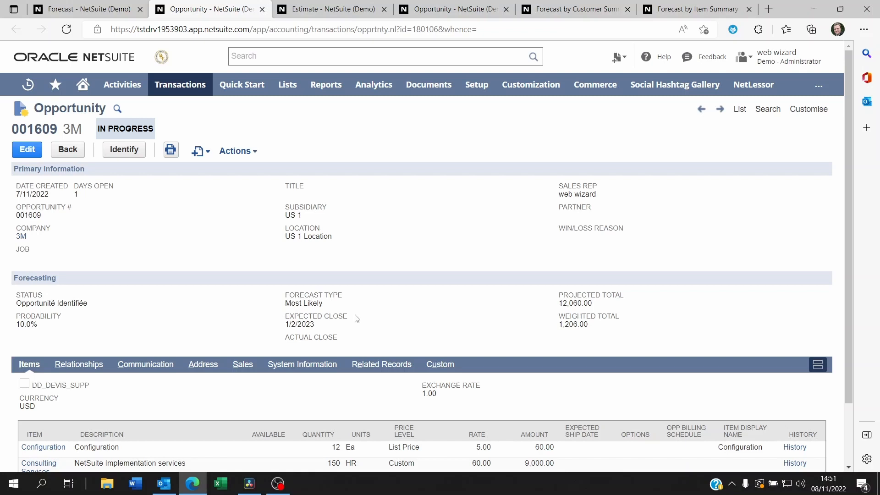
pyautogui.doubleClick(81, 303)
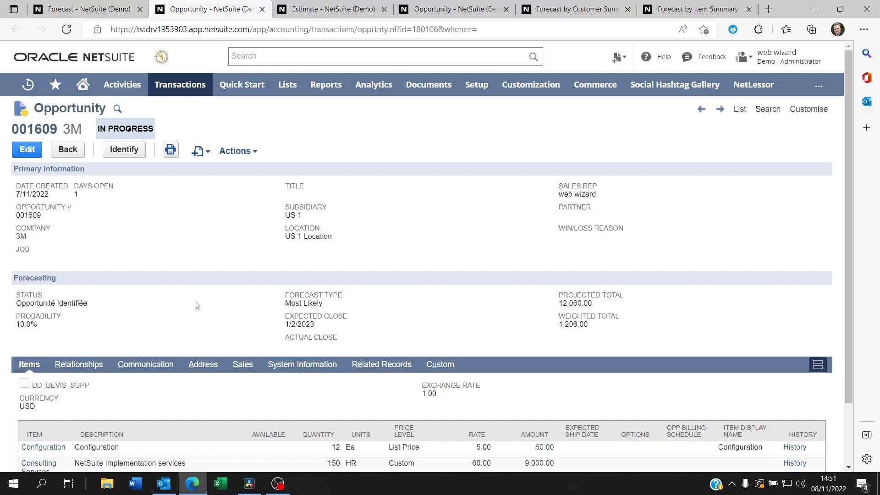
pyautogui.scroll(-3)
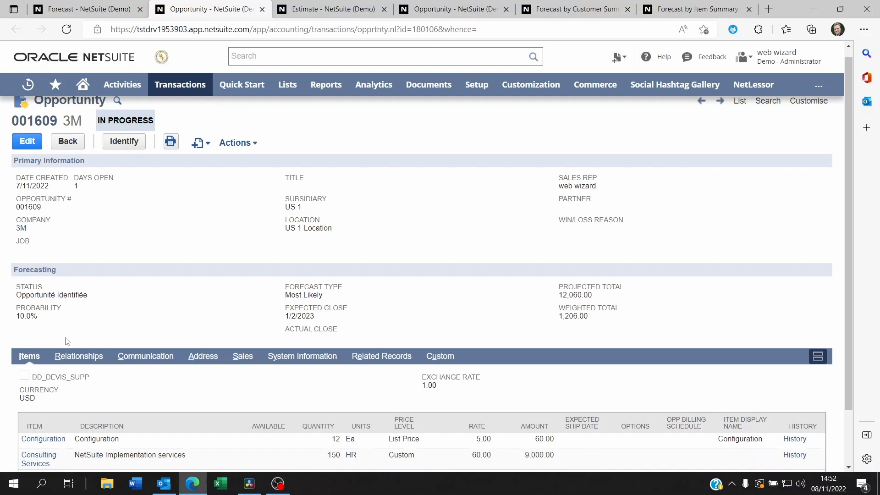
pyautogui.doubleClick(27, 316)
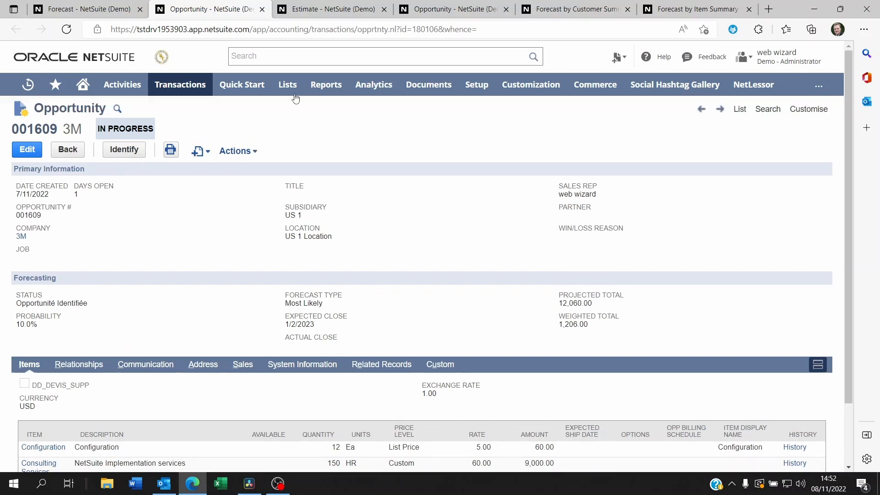
# Step: Open estimate 010015 for 27 Green Ltd and scroll through its forecasting details and item lines
pyautogui.click(331, 9)
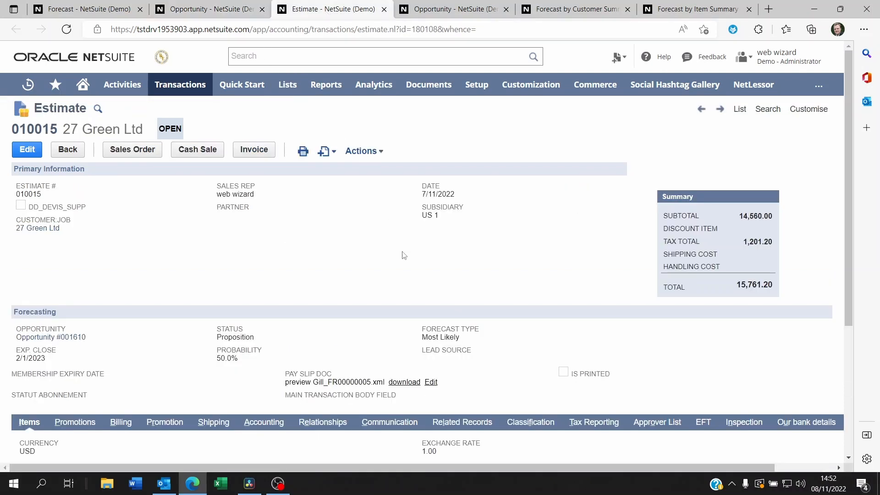
pyautogui.moveTo(177, 362)
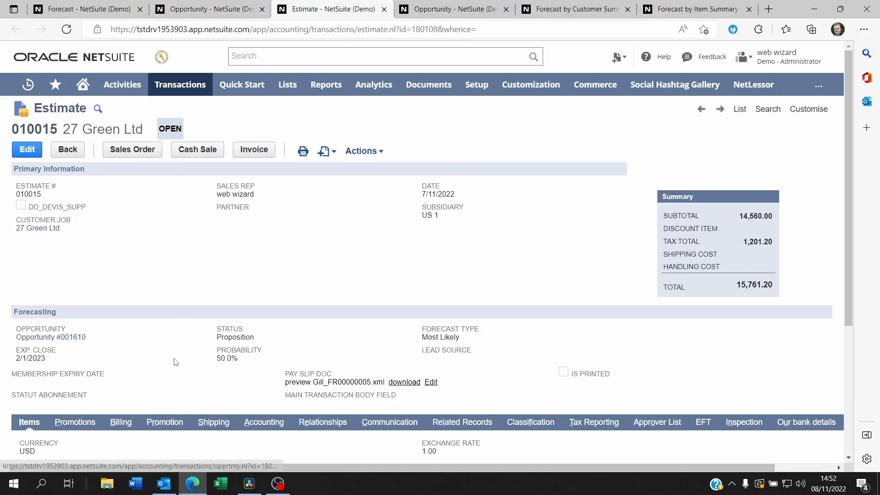
pyautogui.doubleClick(226, 359)
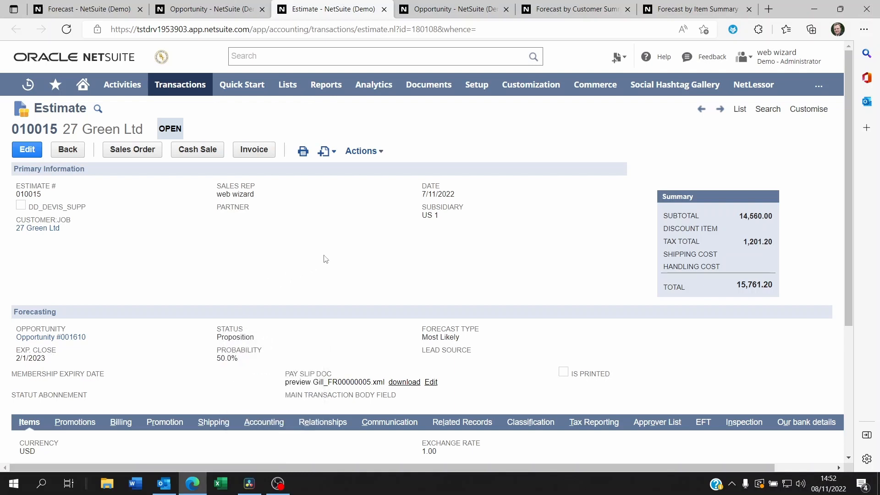
pyautogui.moveTo(270, 337)
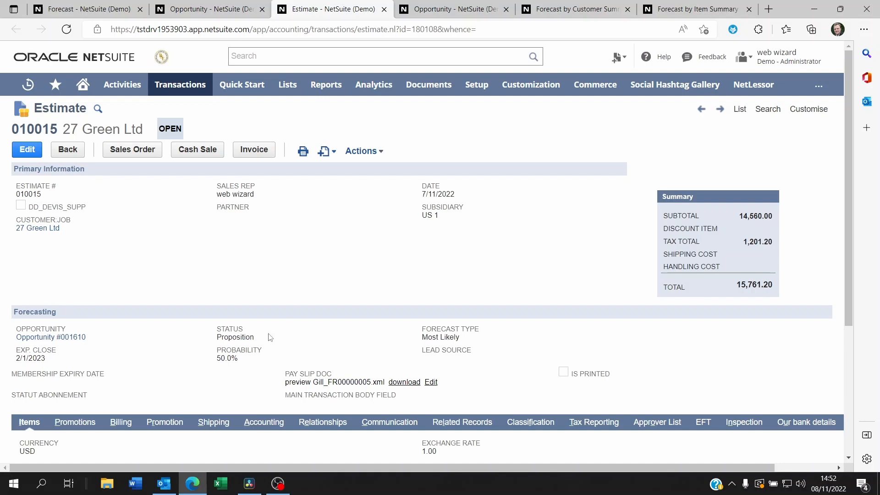
pyautogui.doubleClick(226, 358)
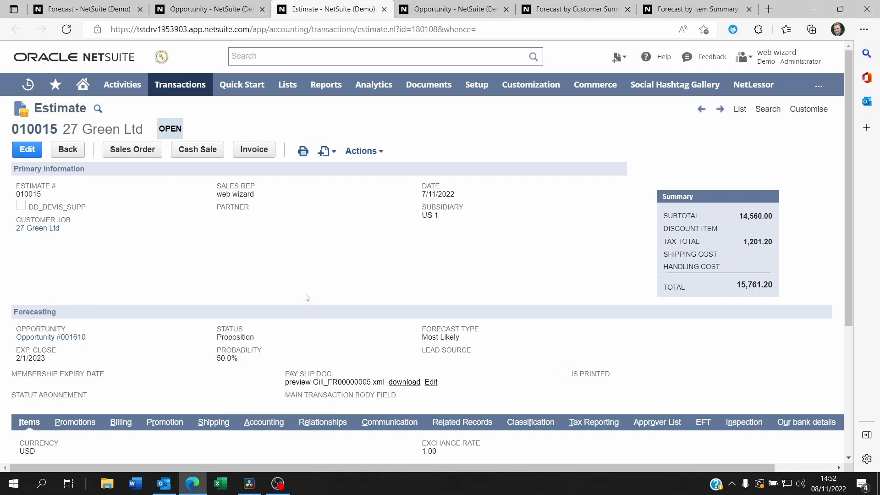
pyautogui.moveTo(308, 295)
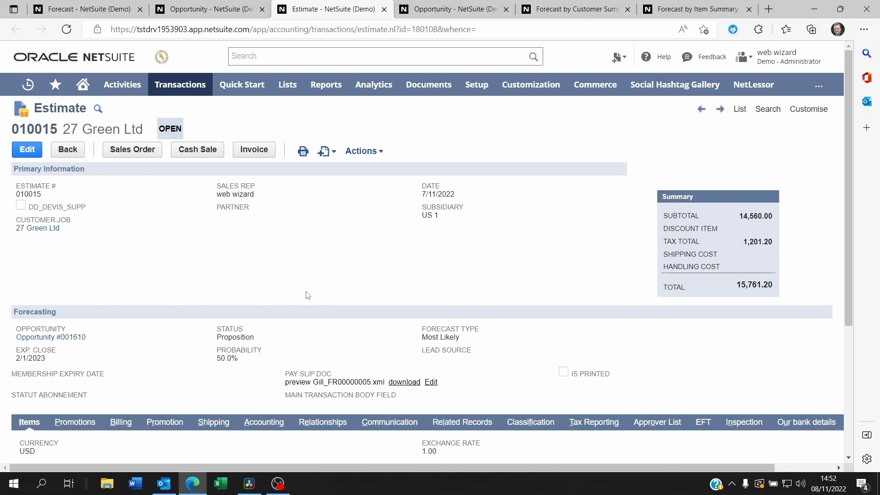
pyautogui.moveTo(312, 295)
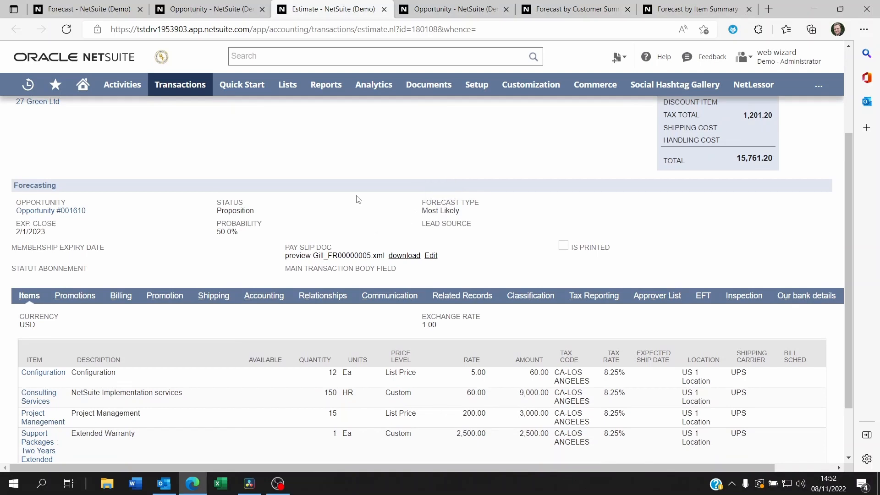
pyautogui.scroll(-3)
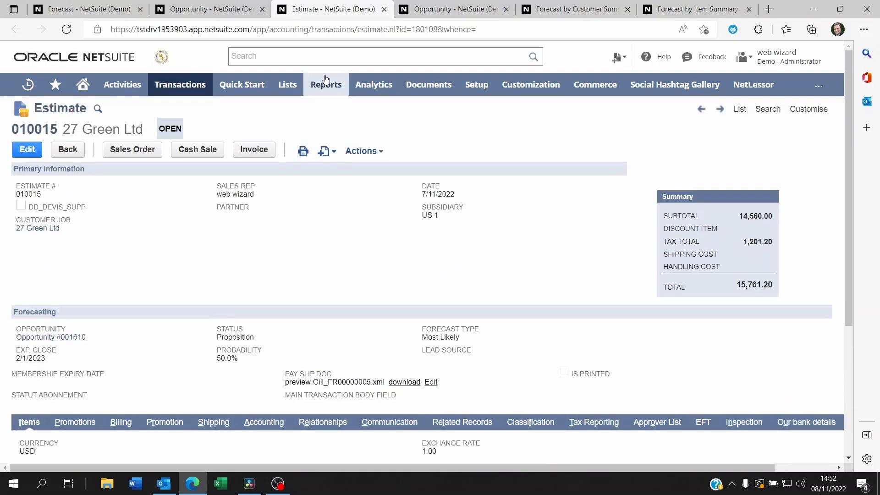
pyautogui.moveTo(236, 188)
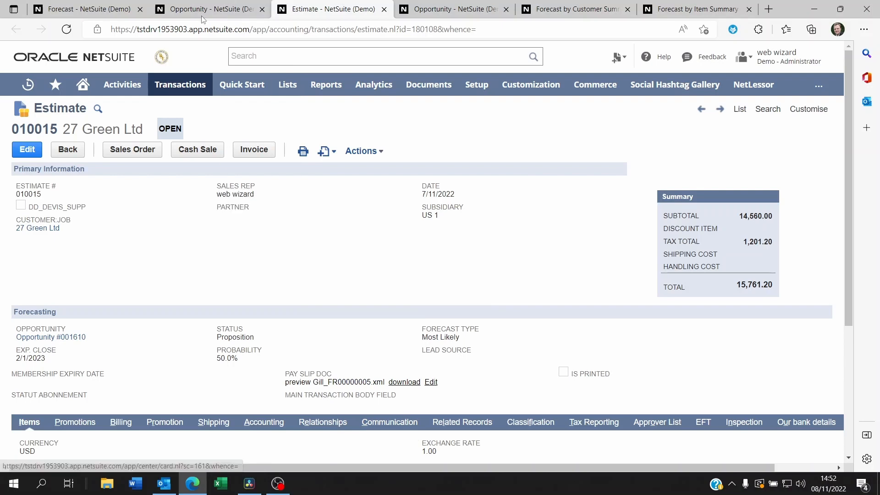
# Step: Go back to the January 2023 West sales rep forecast listing opportunity 001608
pyautogui.click(82, 9)
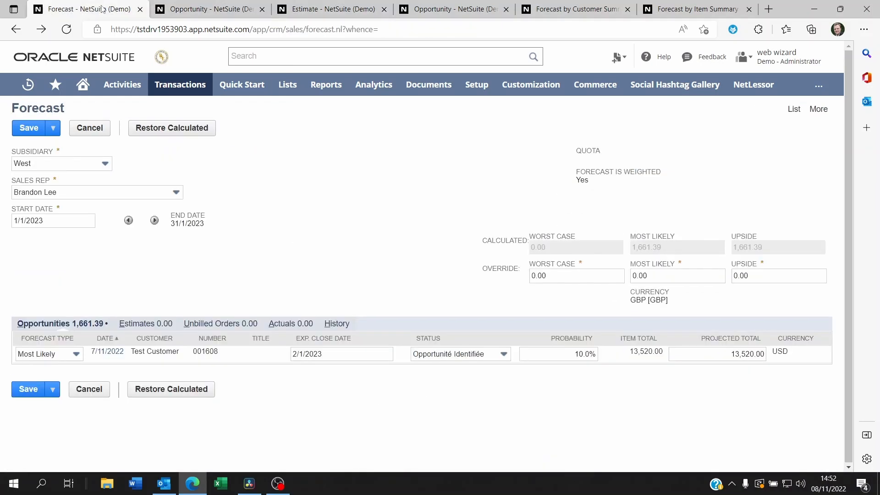
pyautogui.moveTo(382, 186)
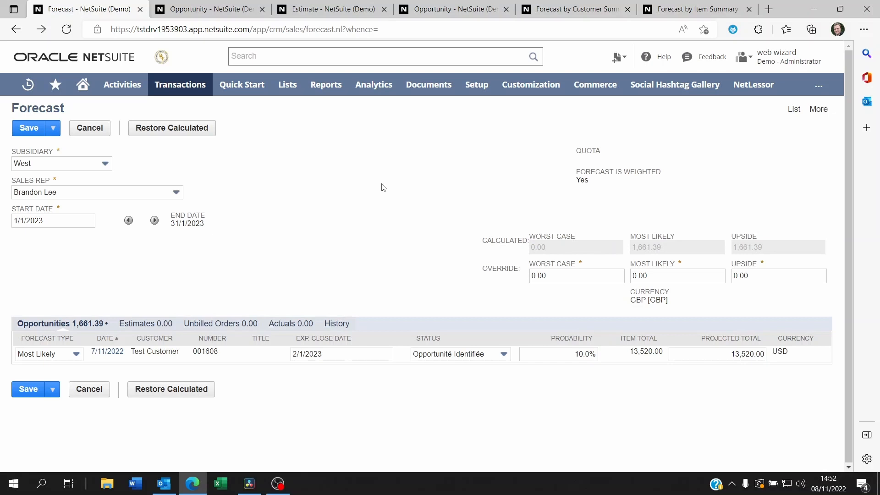